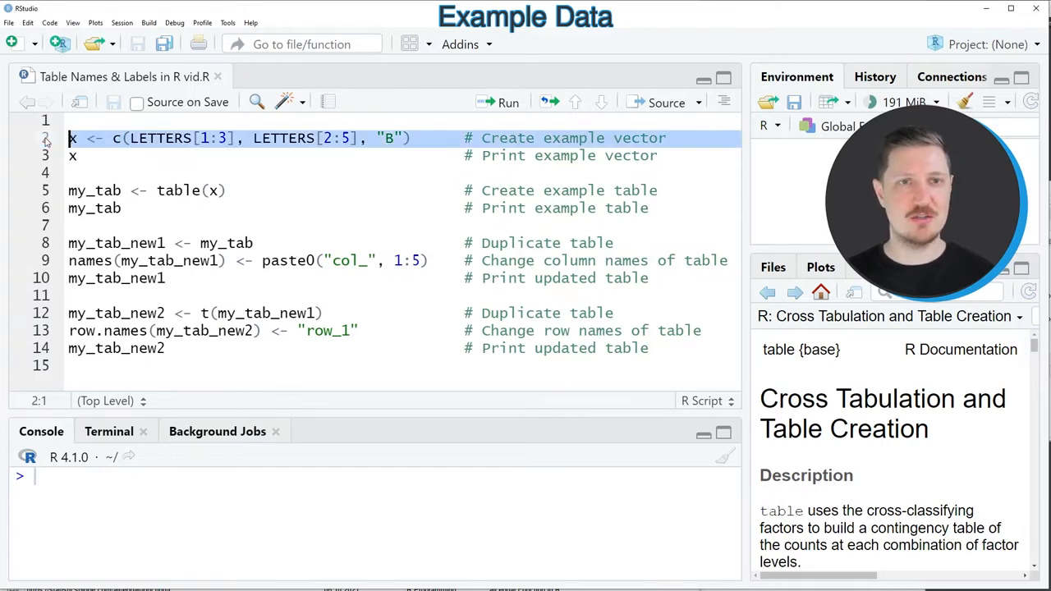
Step: Run the lines creating vector x and printing its values A B C B C D E B
click(500, 102)
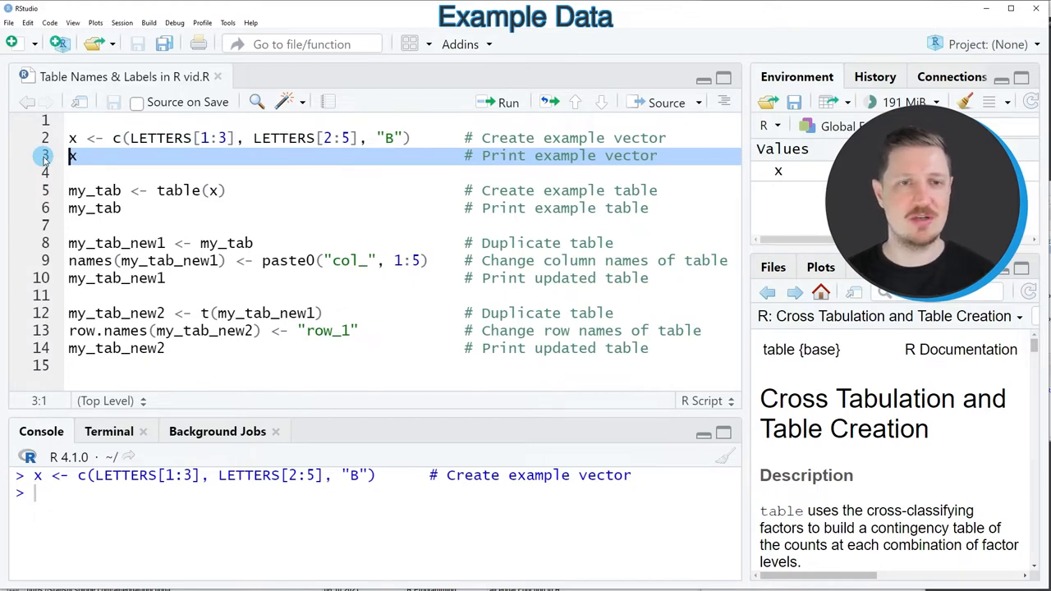
click(499, 101)
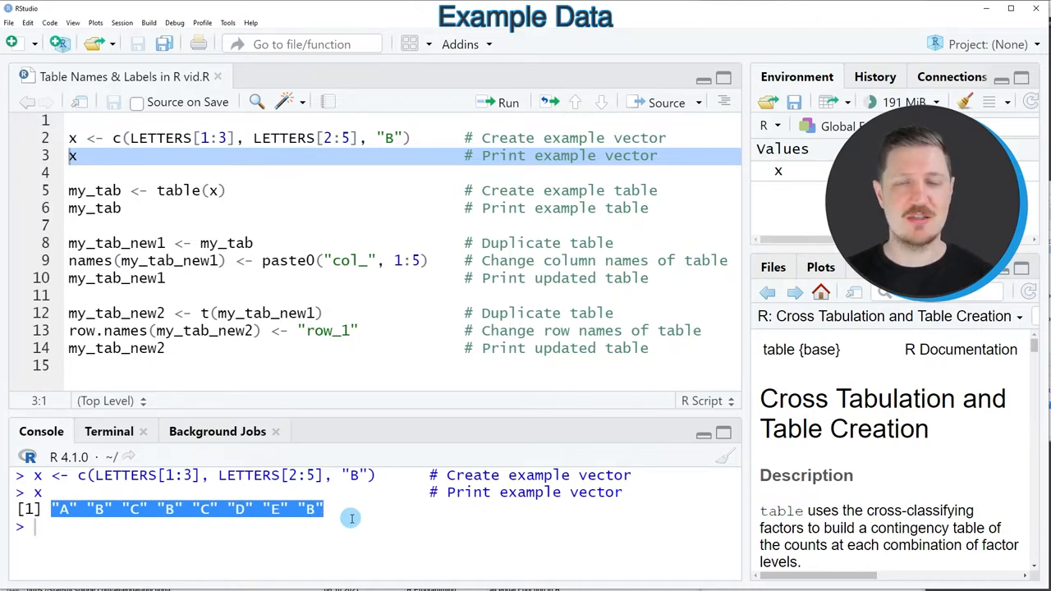
mouse_move(182, 292)
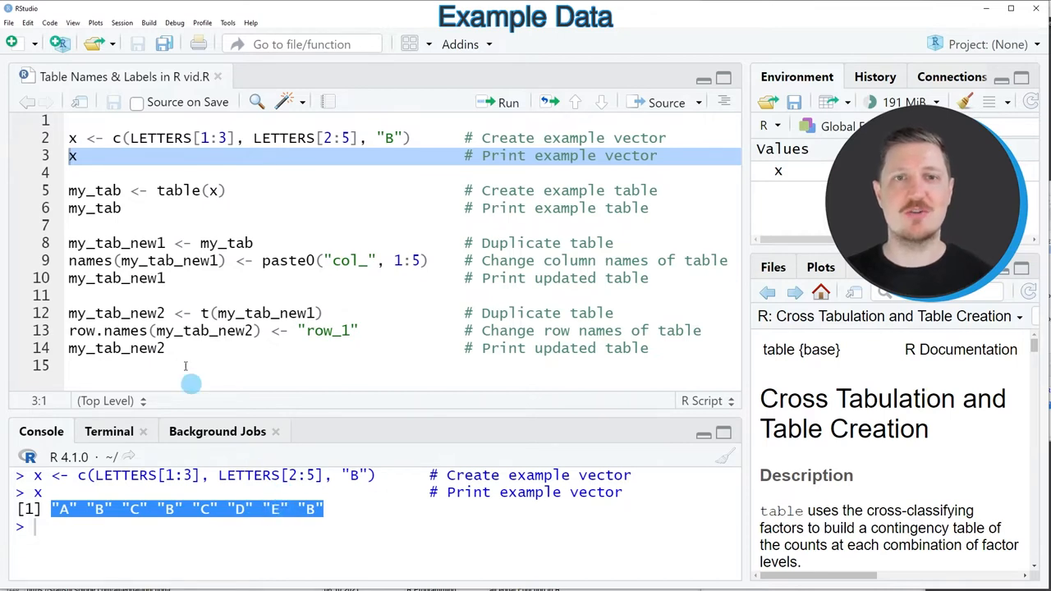
Step: Run the lines building my_tab with table(x) and printing counts A 1, B 3, C 2, D 1, E 1
click(155, 191)
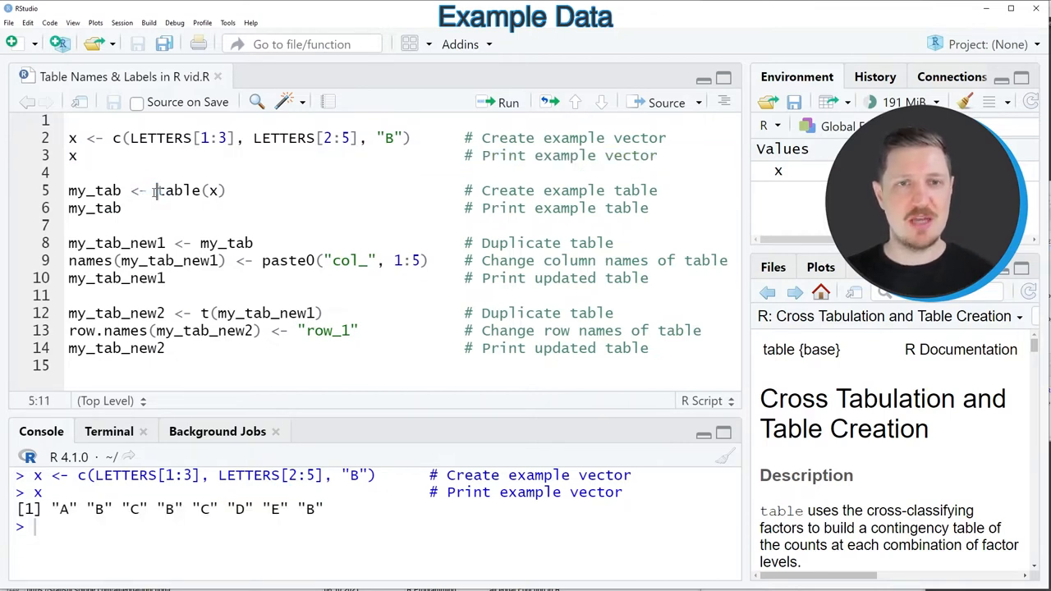
drag(154, 190, 245, 191)
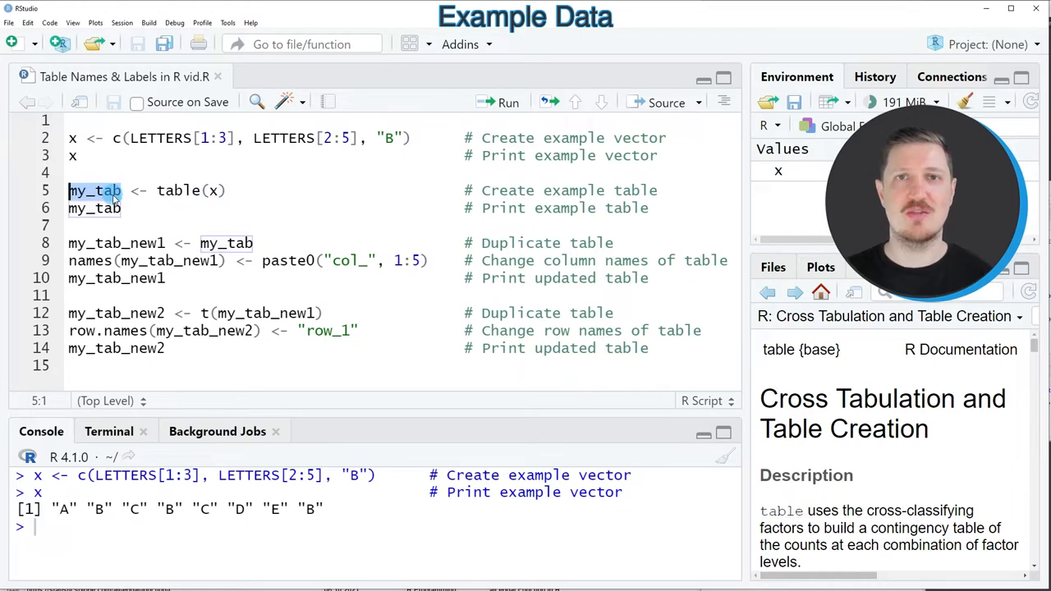
click(69, 190)
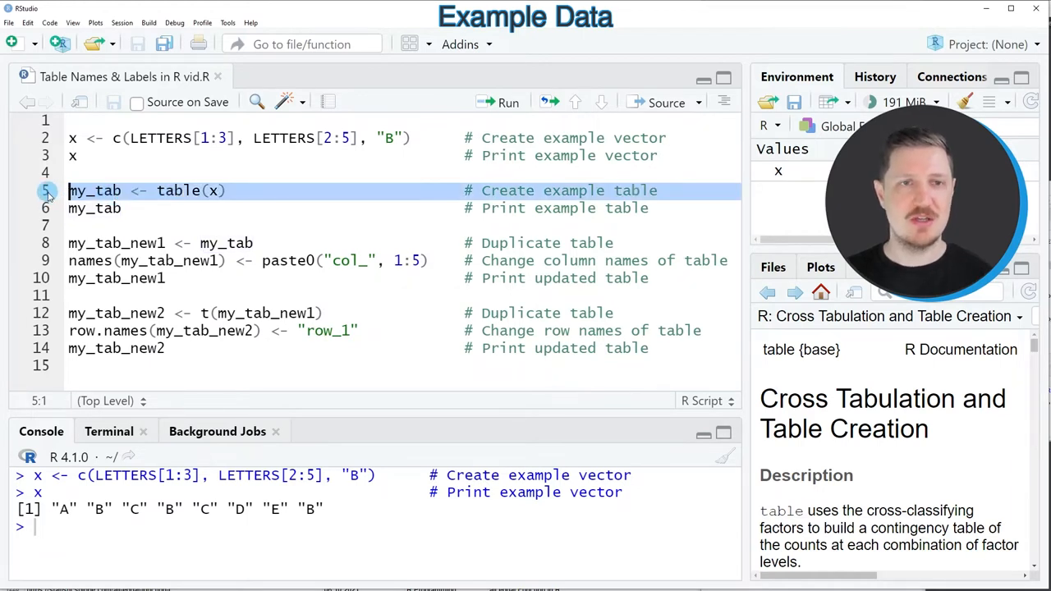
click(500, 102)
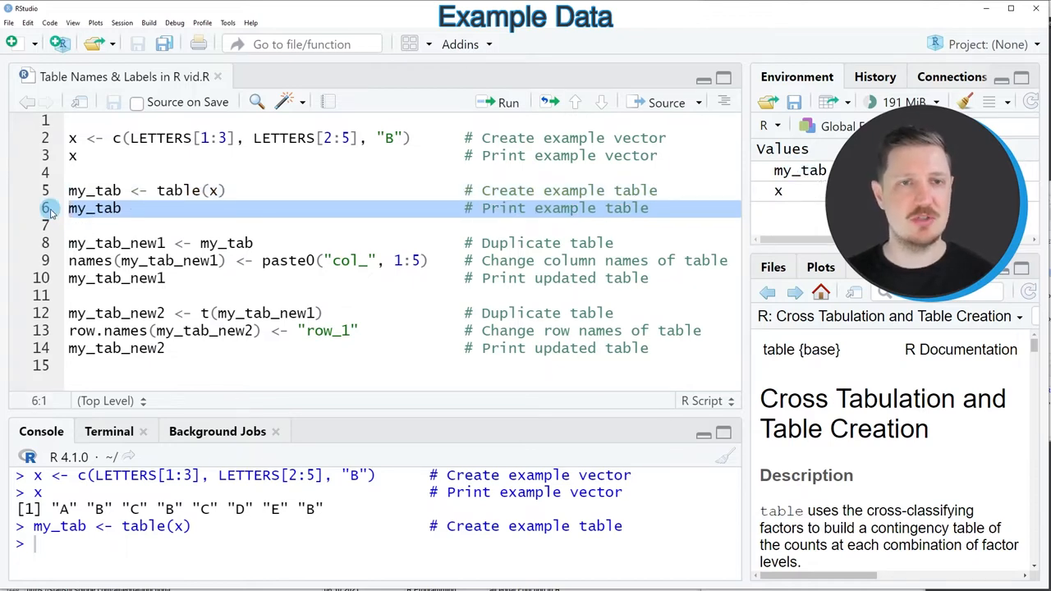
click(500, 102)
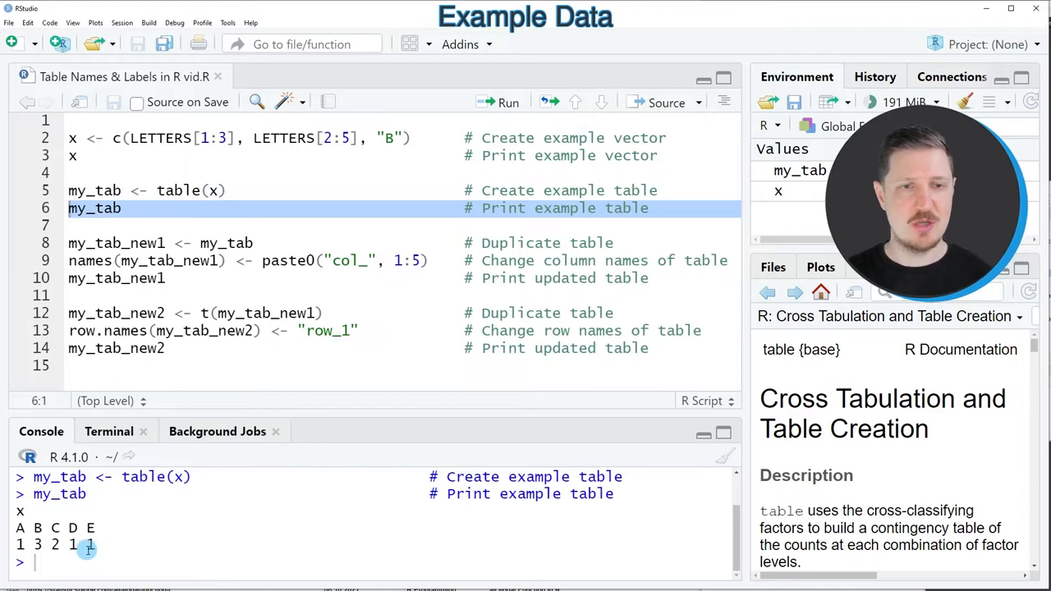
mouse_move(106, 547)
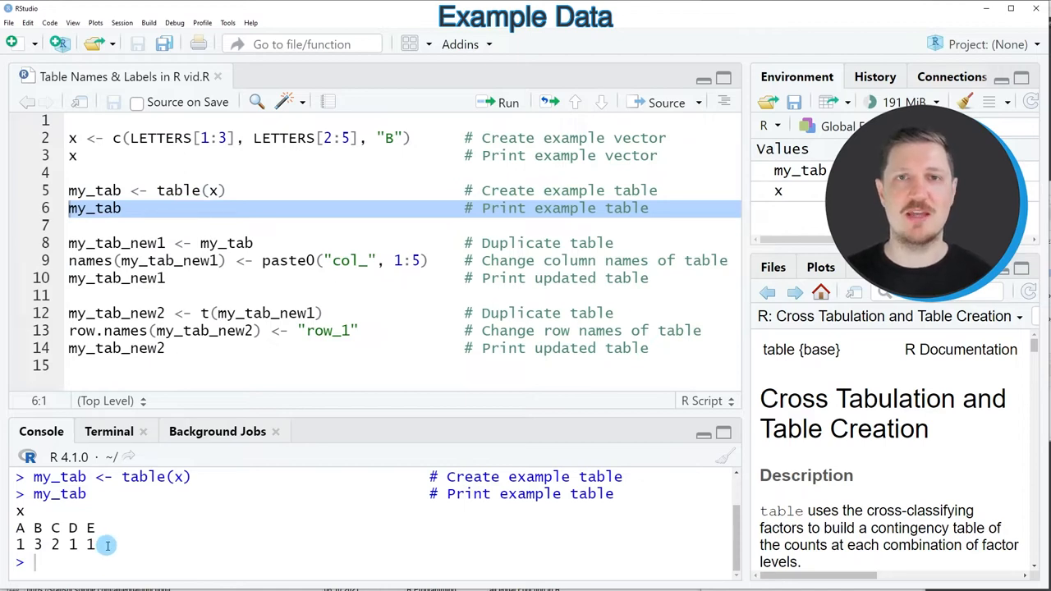
mouse_move(97, 555)
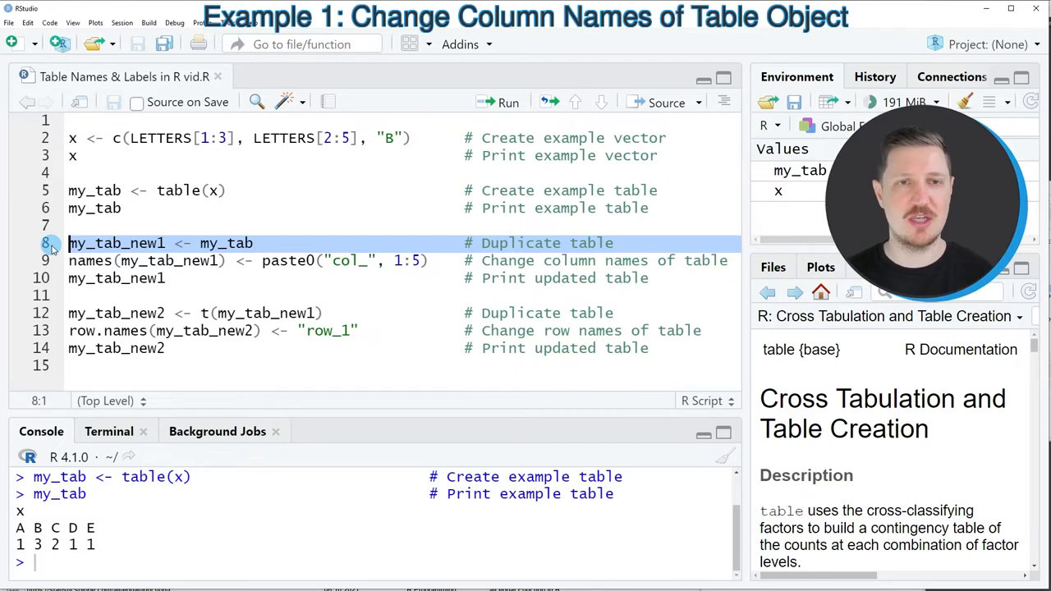
Step: Run lines 8-10 copying my_tab to my_tab_new1, renaming columns col_1 to col_5 and printing 1 3 2 1 1
click(498, 102)
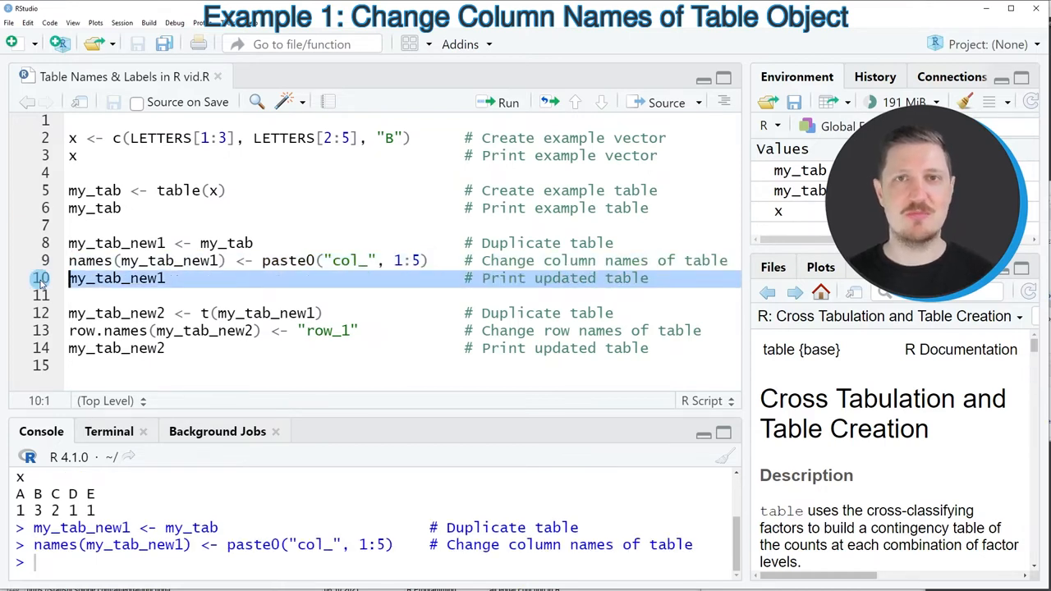
click(498, 102)
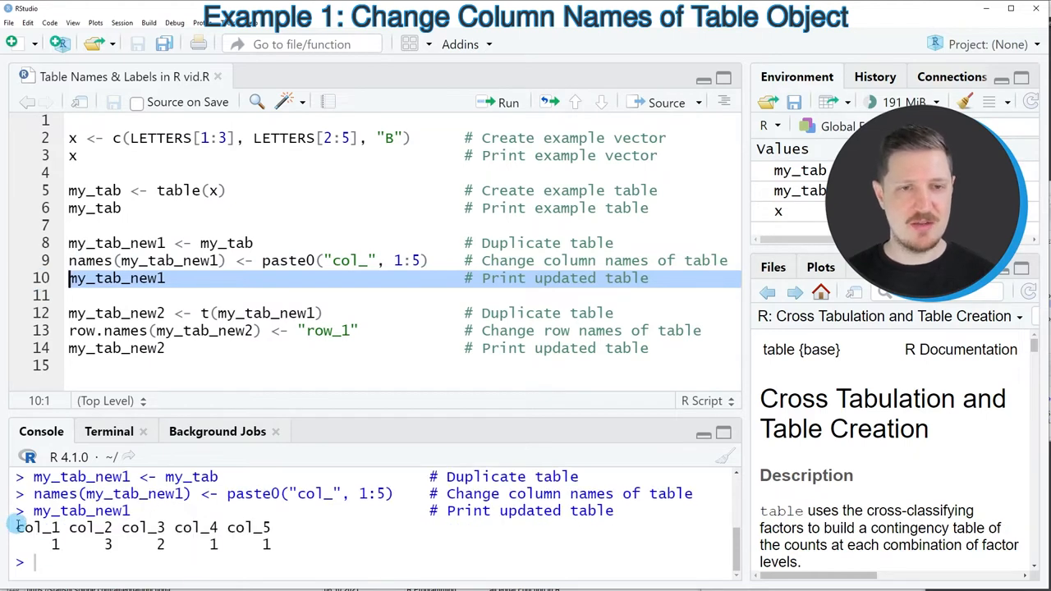
drag(18, 528, 279, 545)
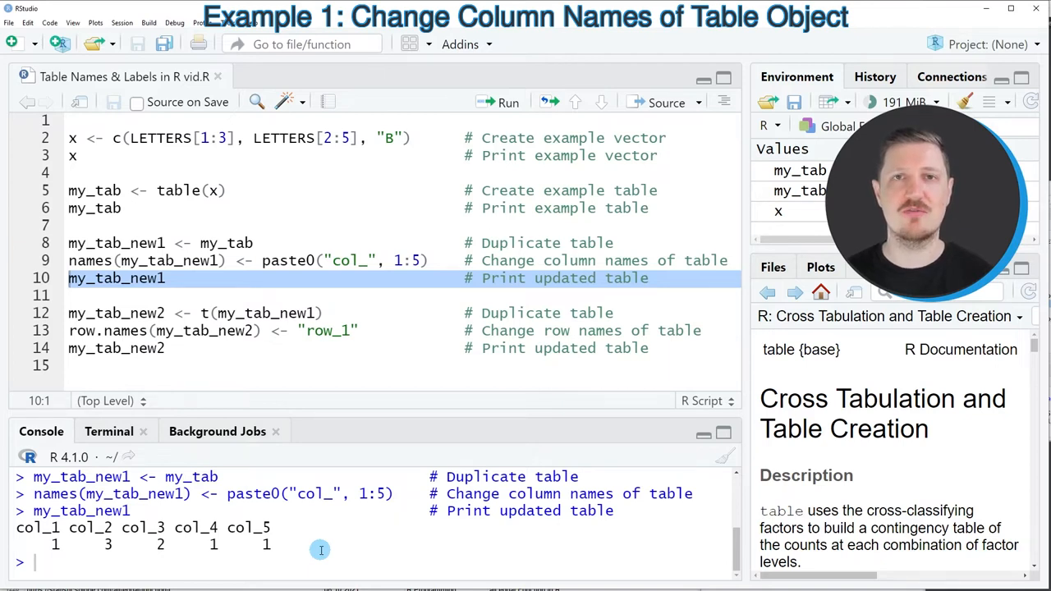
mouse_move(122, 566)
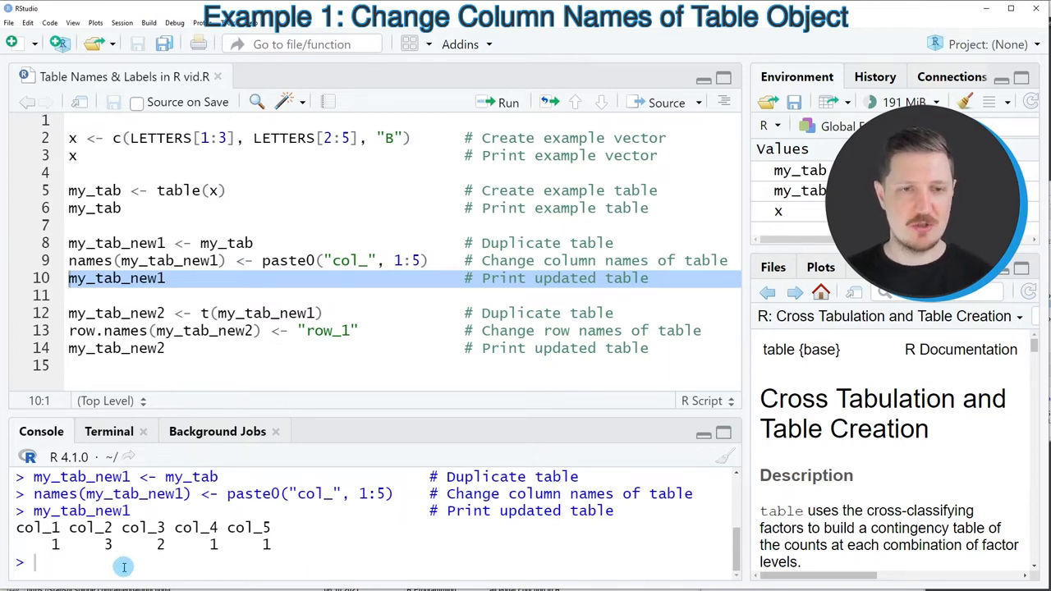
mouse_move(148, 539)
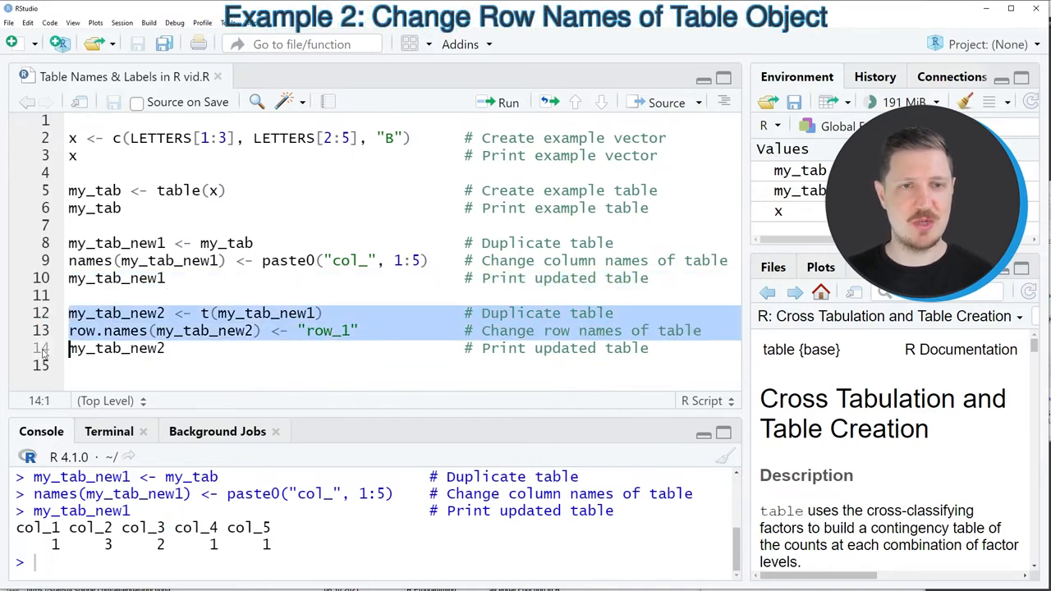
Step: Run lines 12-14 transposing into my_tab_new2, naming its row row_1 and printing 1 3 2 1 1
click(211, 332)
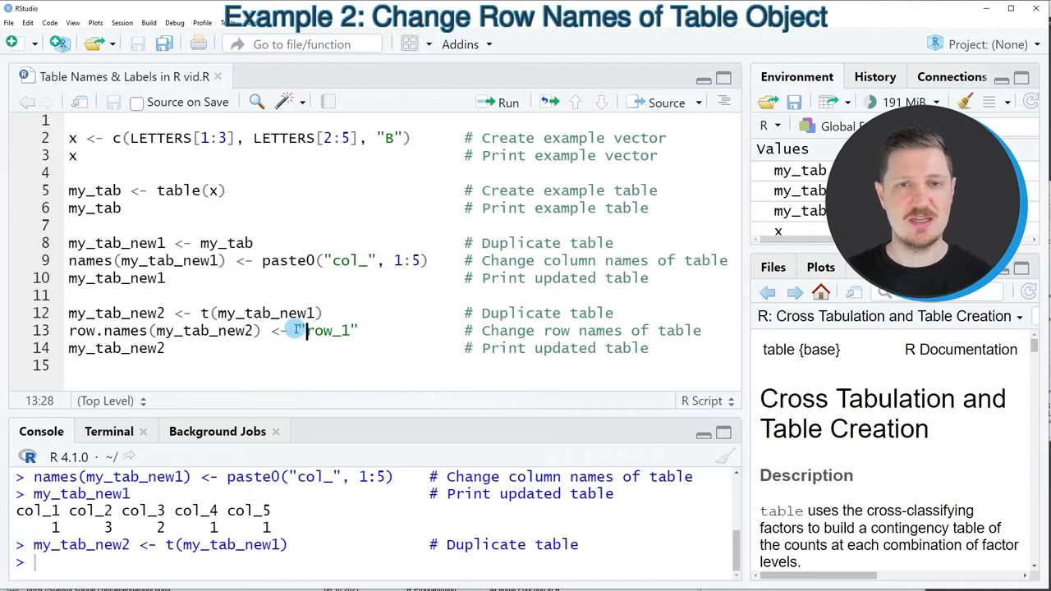
drag(299, 330, 368, 330)
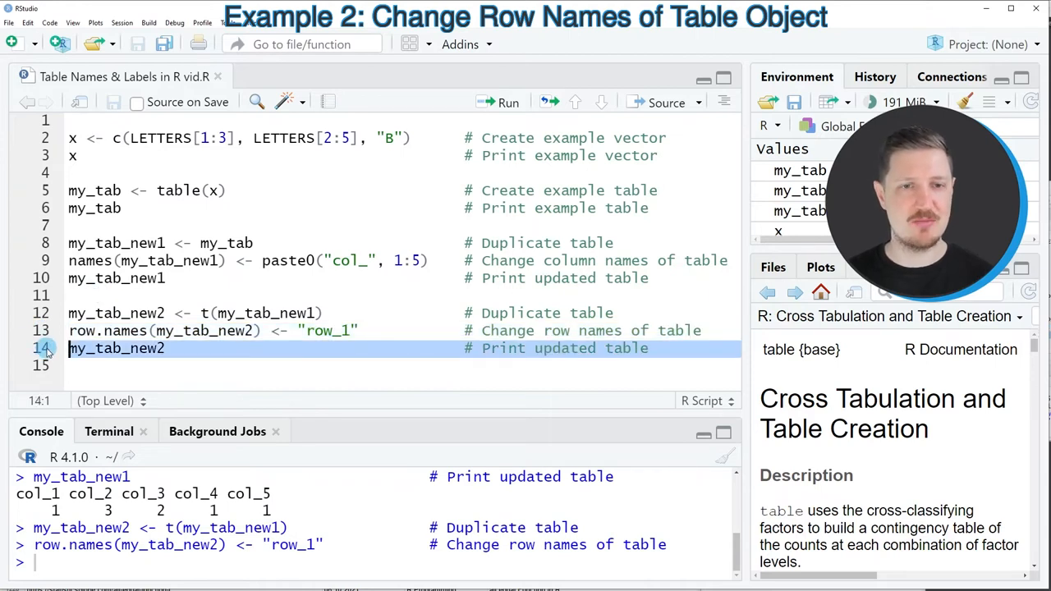
click(499, 101)
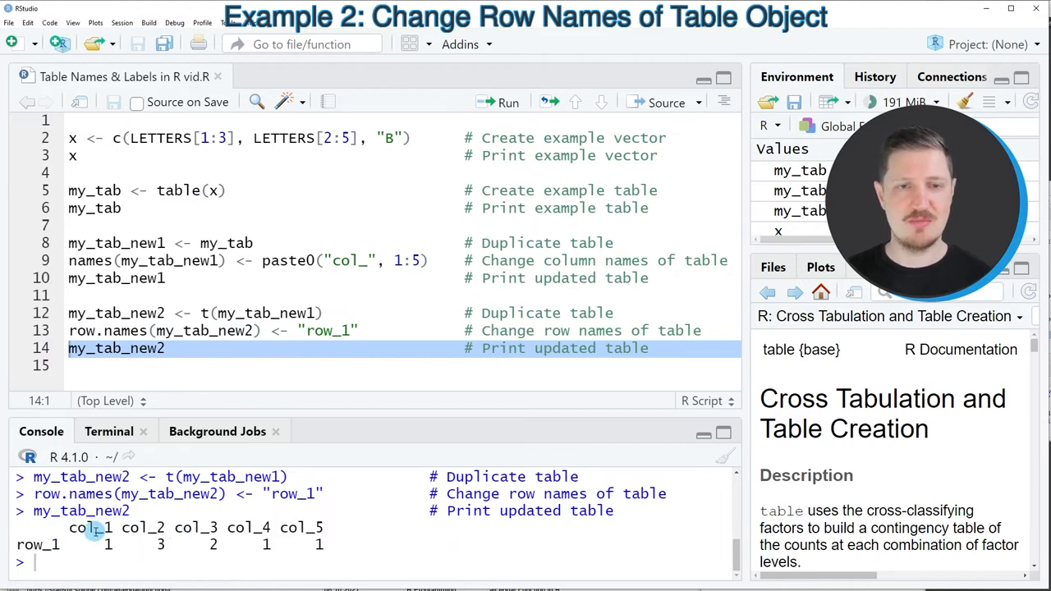
mouse_move(125, 542)
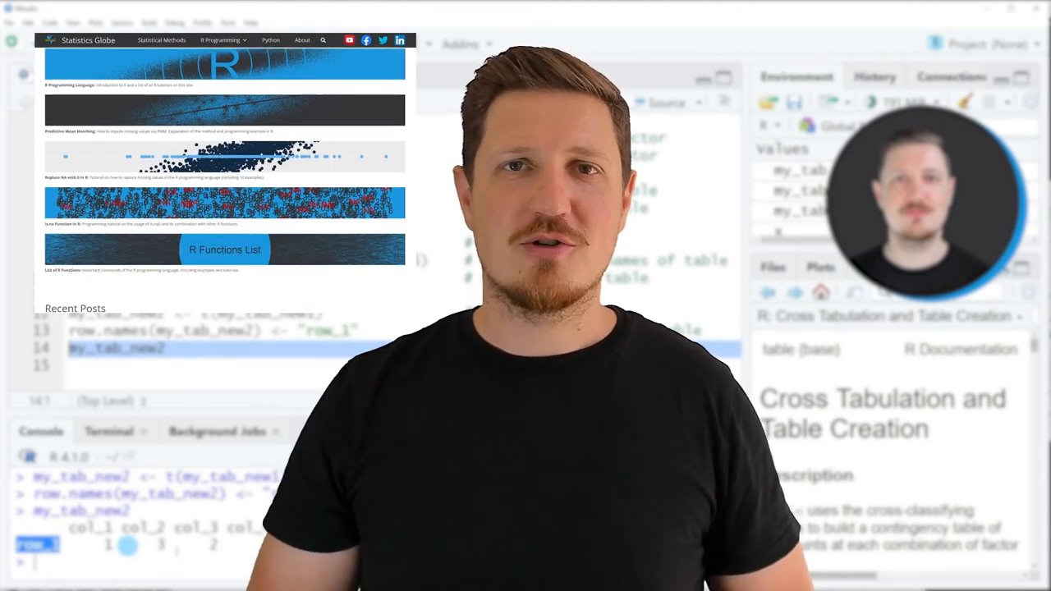
Step: Scroll through the Statistics Globe R tutorial listings and view recent R video uploads
scroll(down, 3)
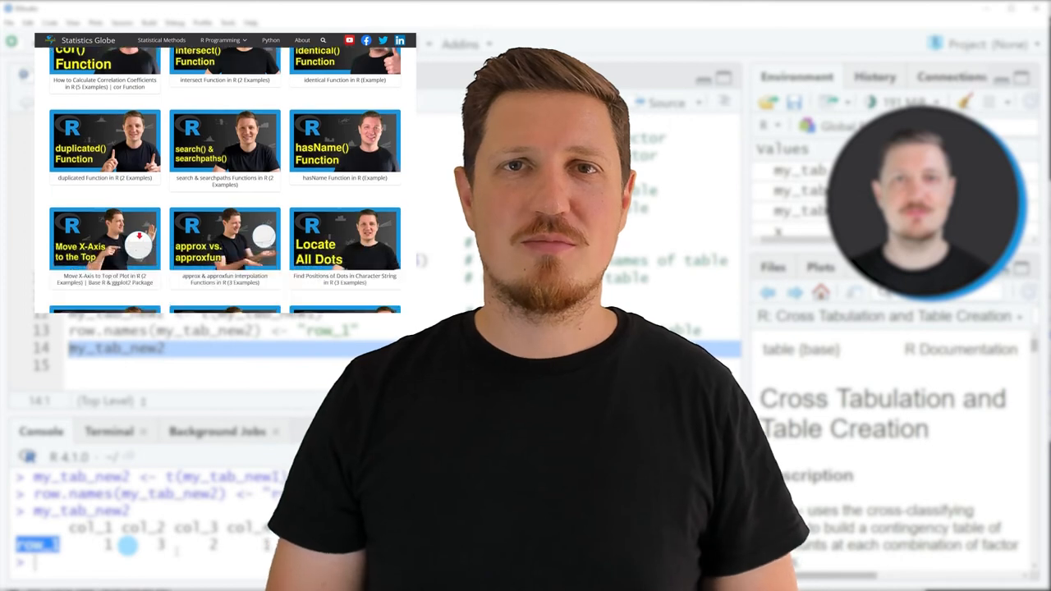
click(222, 39)
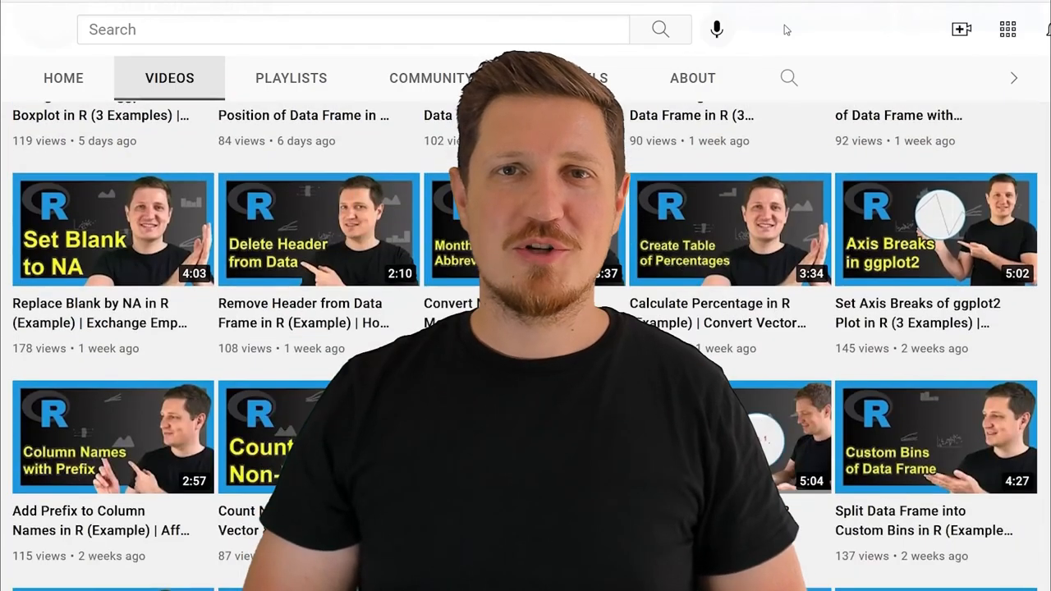
scroll(down, 3)
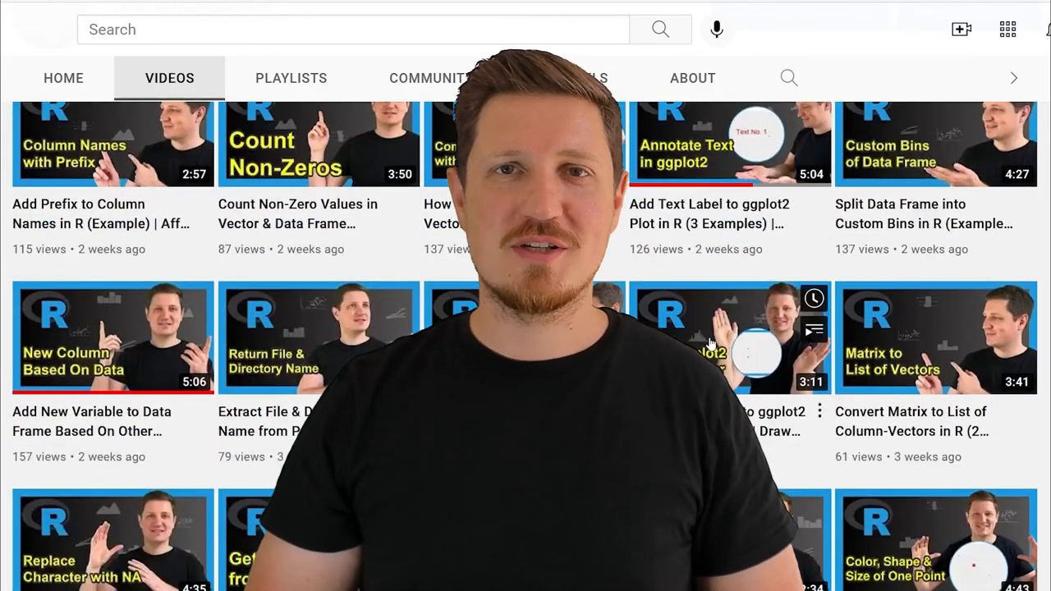
scroll(down, 3)
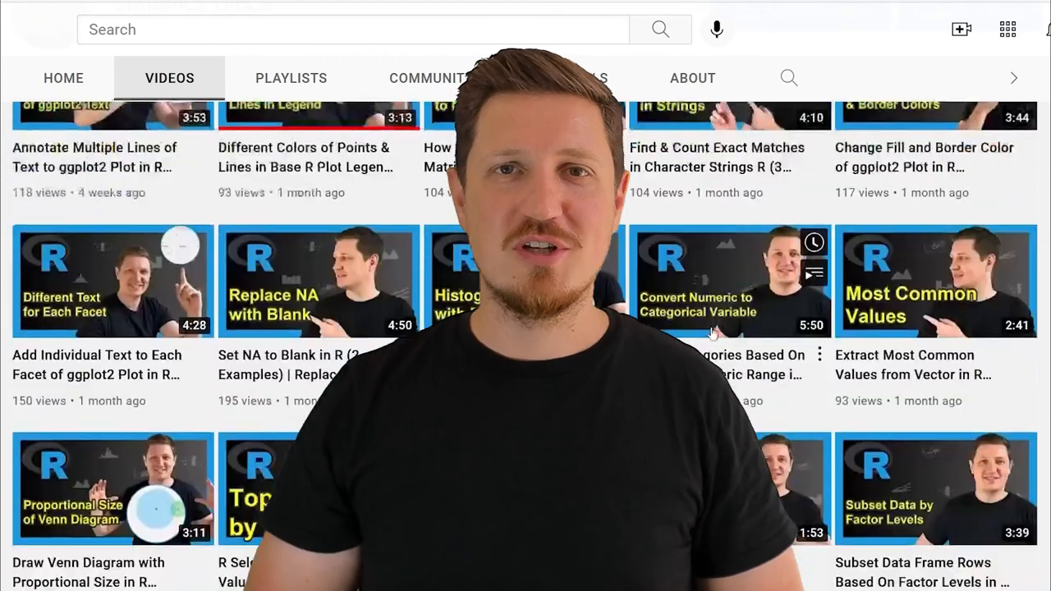
scroll(down, 3)
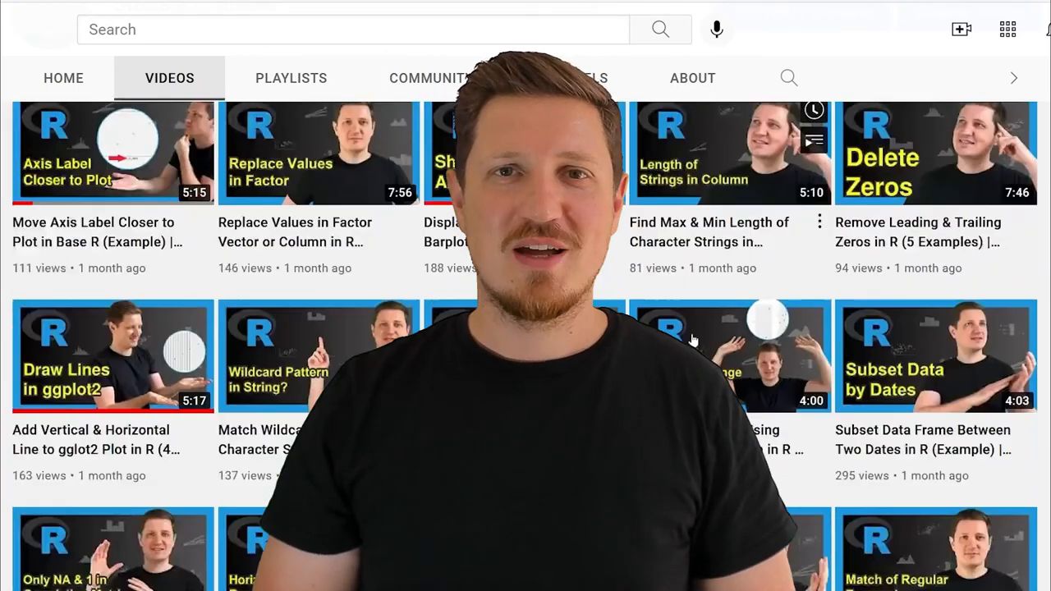
scroll(down, 3)
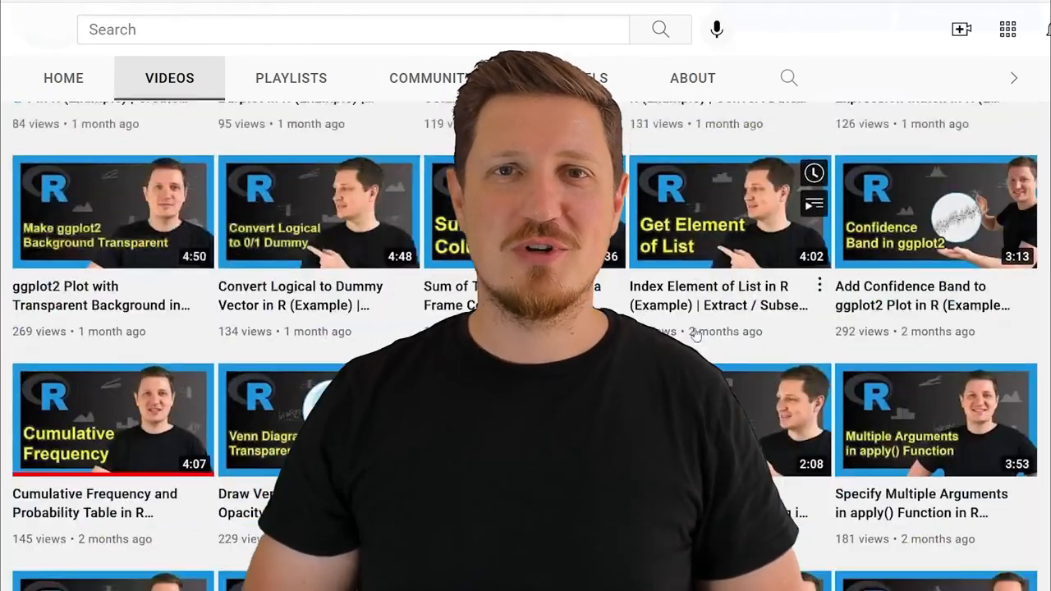